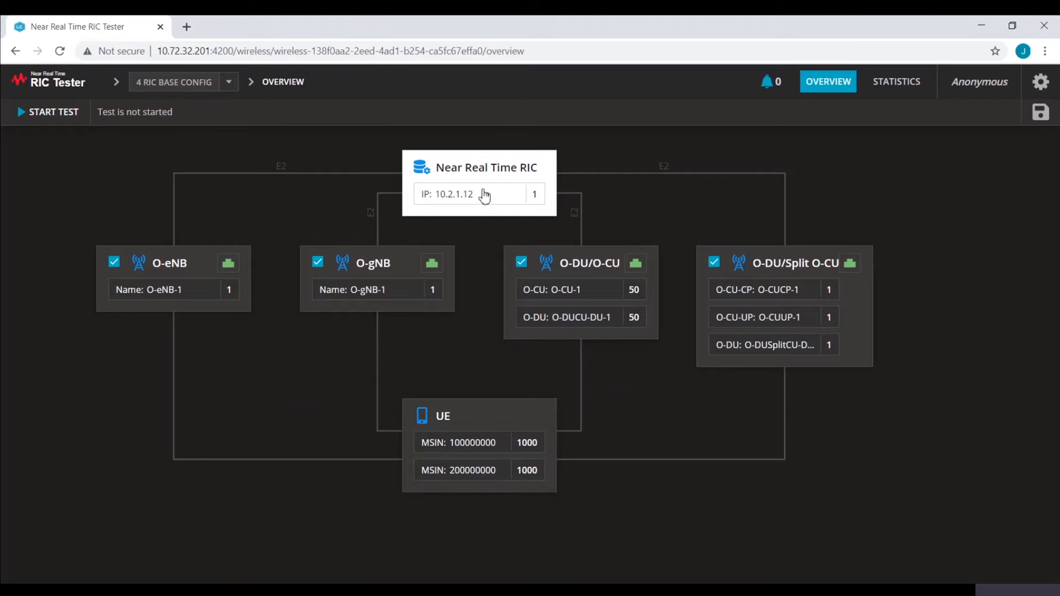
mouse_move(541, 377)
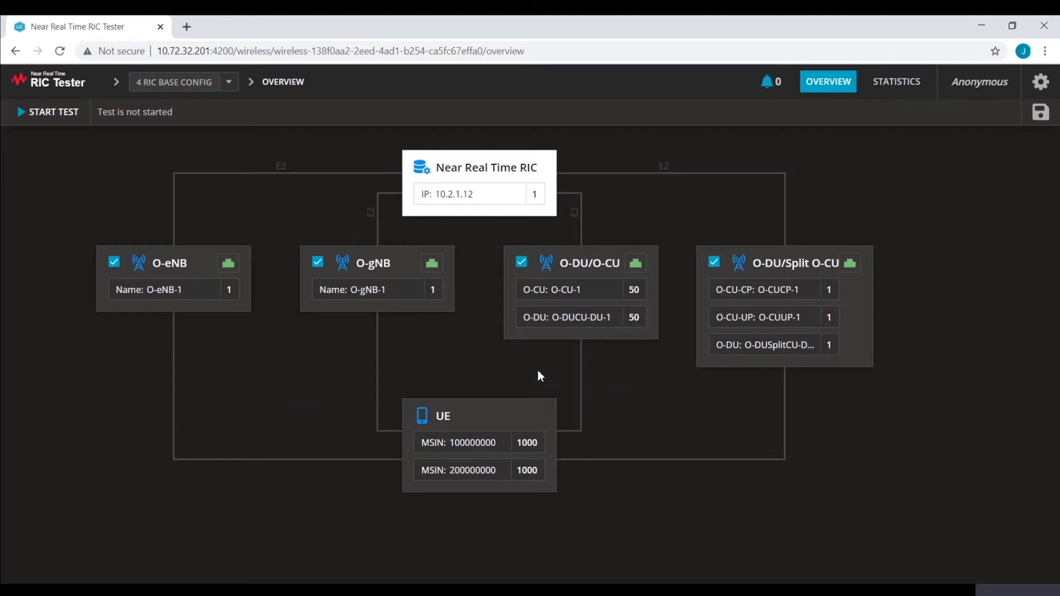
mouse_move(592, 270)
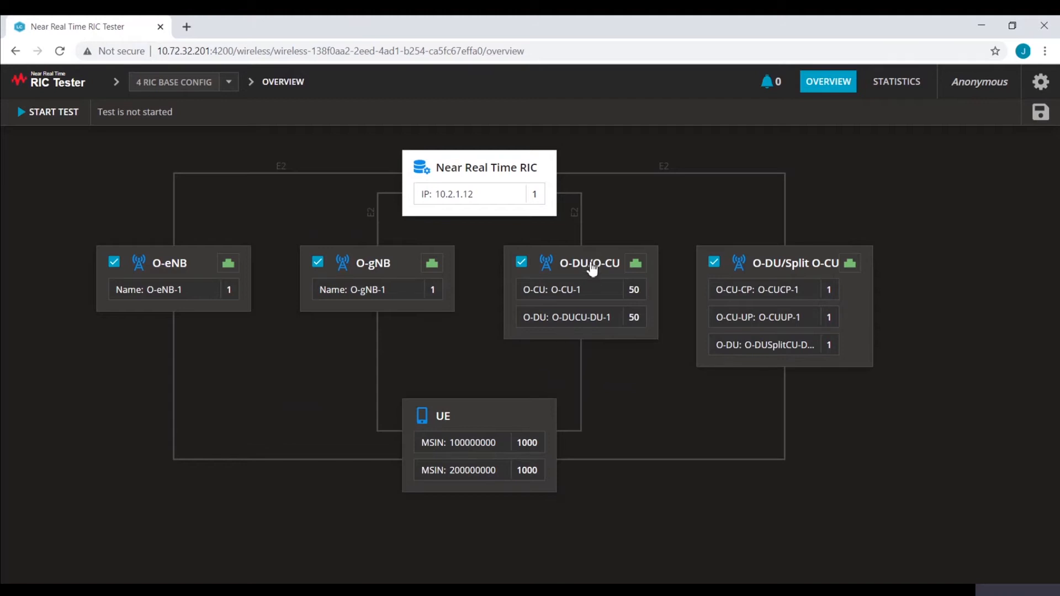
Review O-CU range O-CU-1 with its 50-node count and NI service model interfaces
click(589, 263)
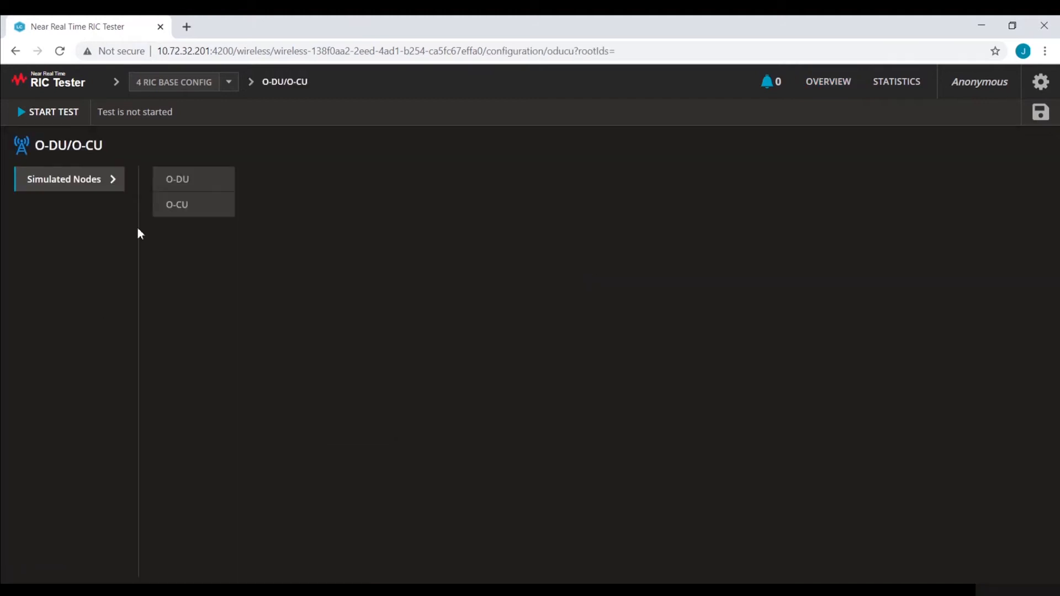
click(186, 205)
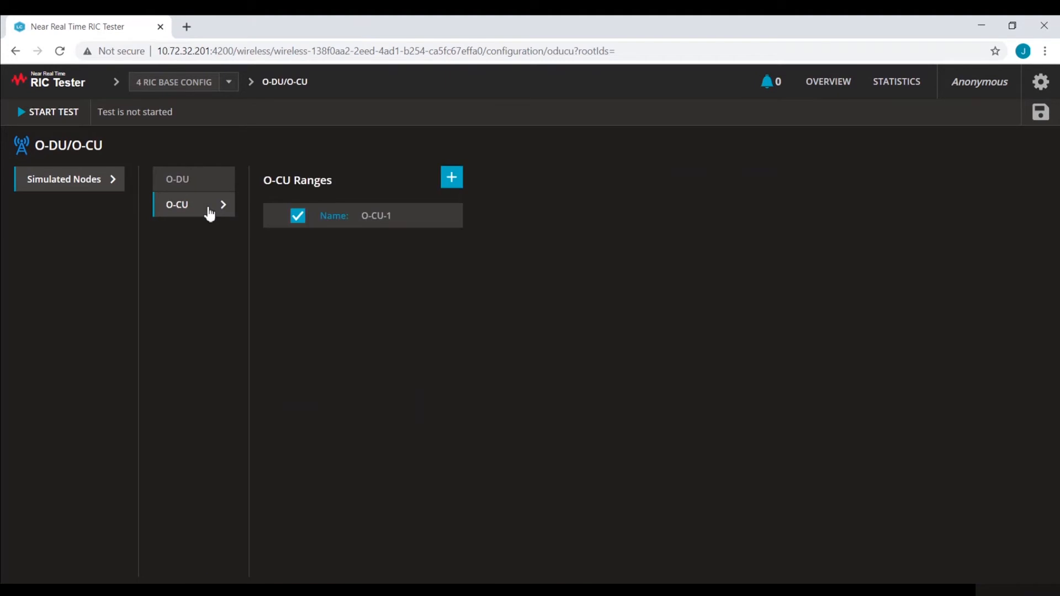
click(375, 216)
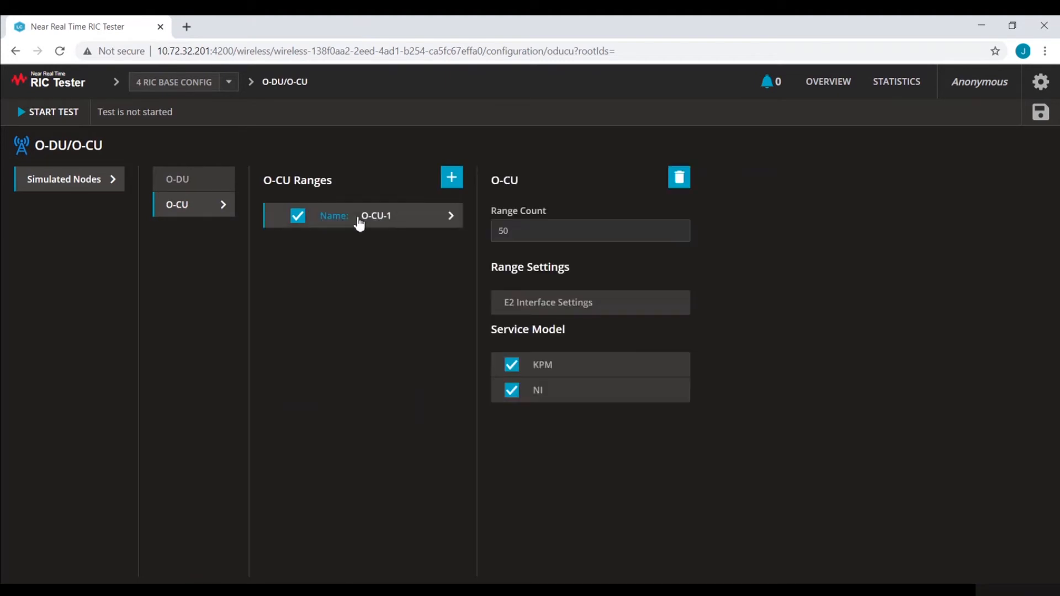
mouse_move(586, 233)
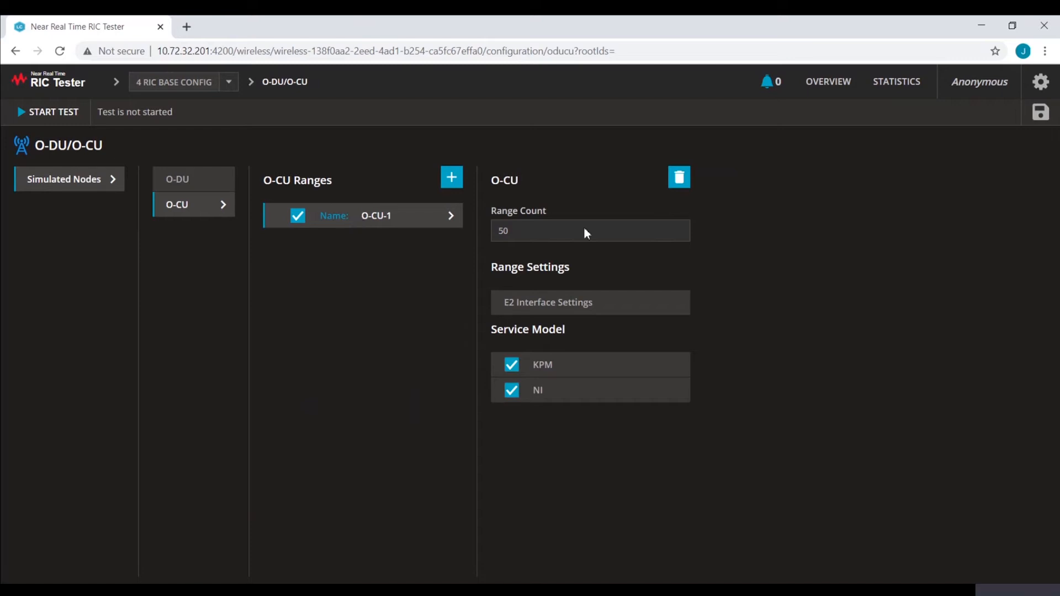
click(541, 231)
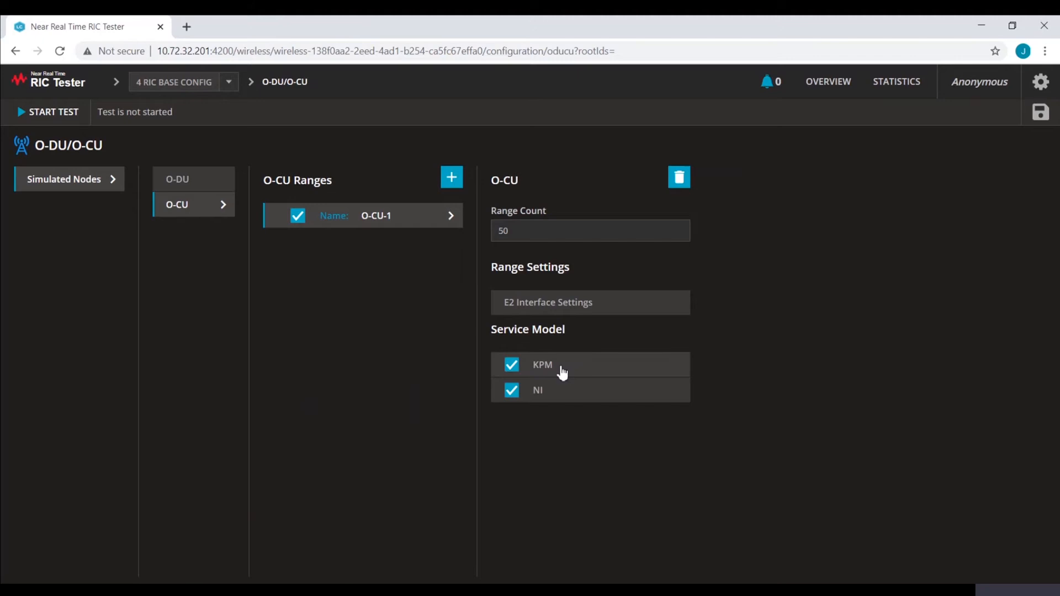
mouse_move(561, 400)
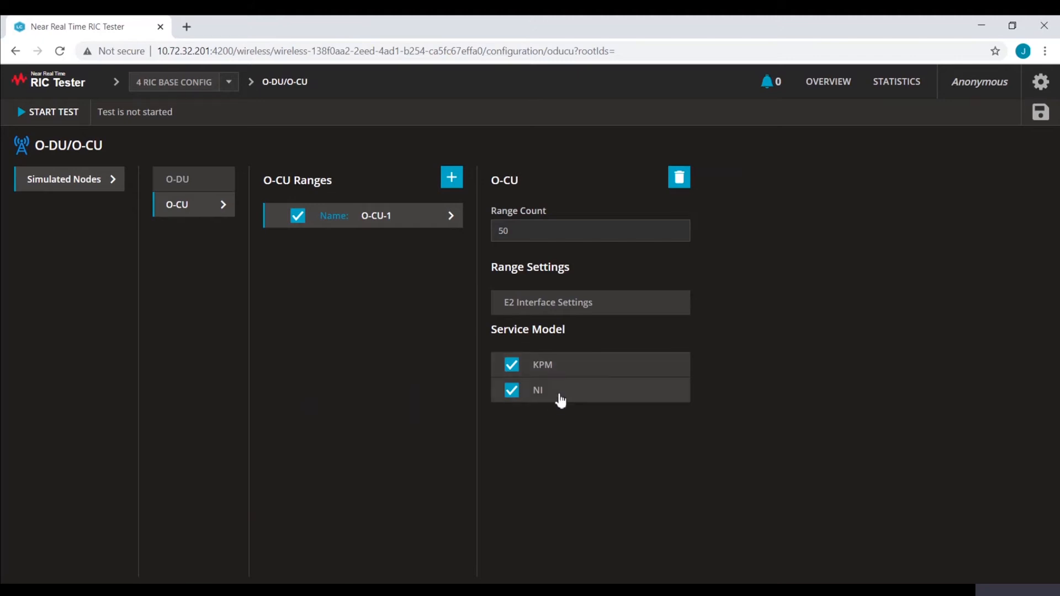
click(568, 391)
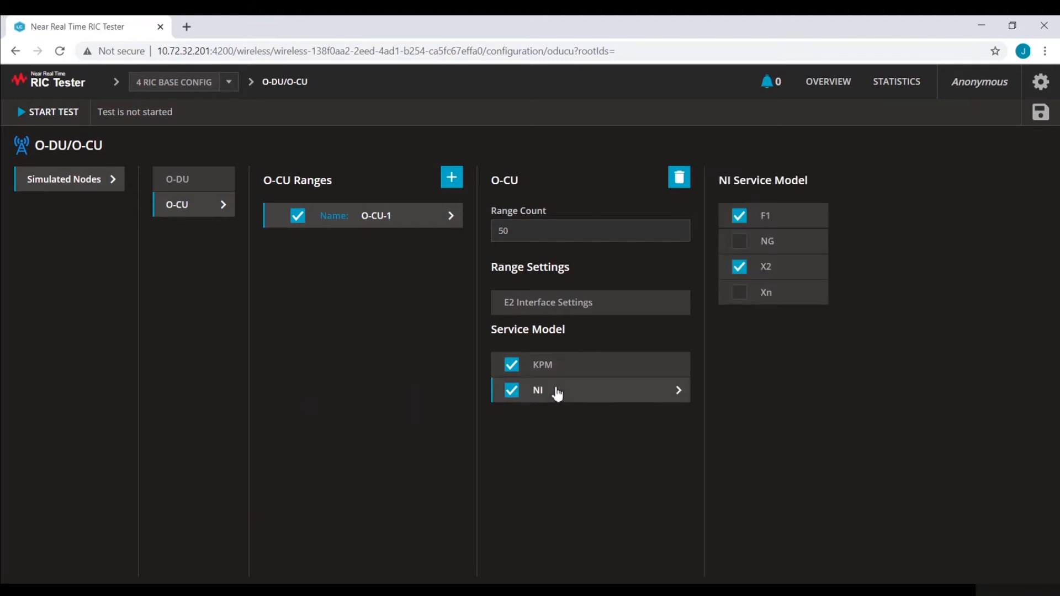
mouse_move(783, 240)
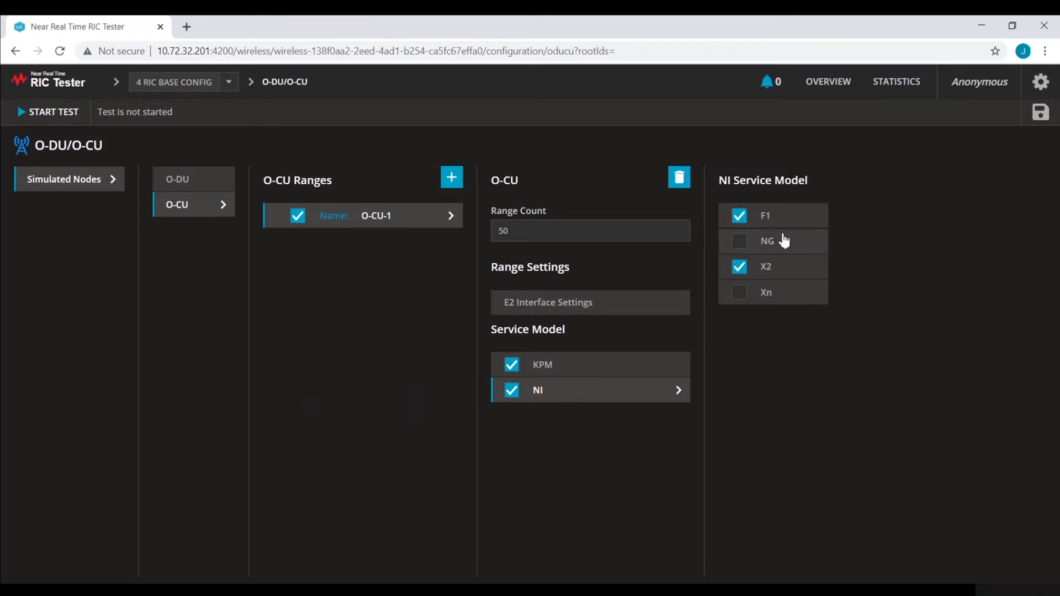
mouse_move(782, 284)
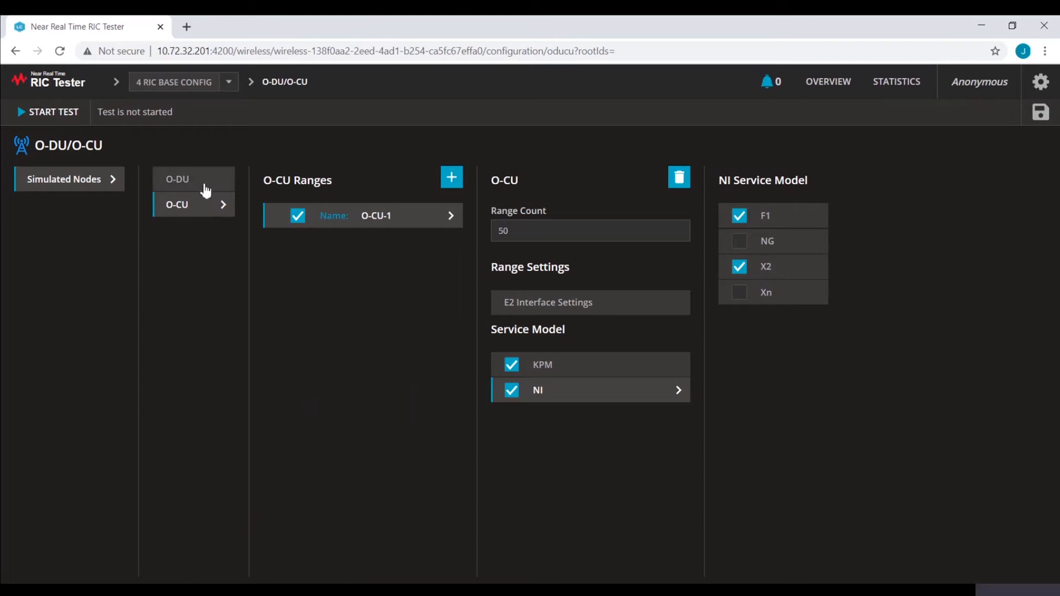
Review O-DU range O-DUCU-DU-1 with range count 50 and its KPM and NI service models
click(193, 179)
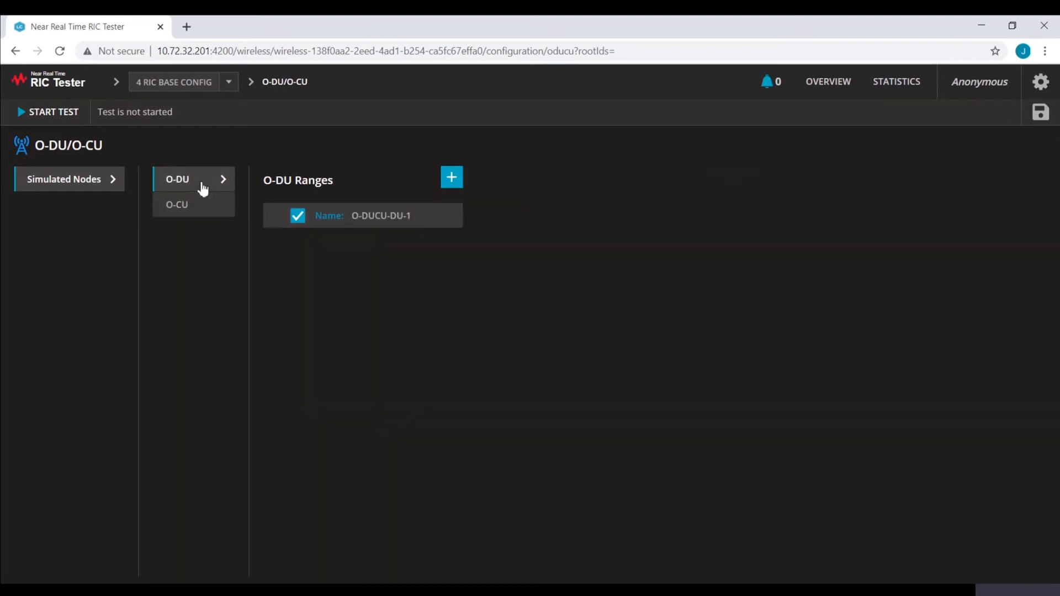
click(381, 215)
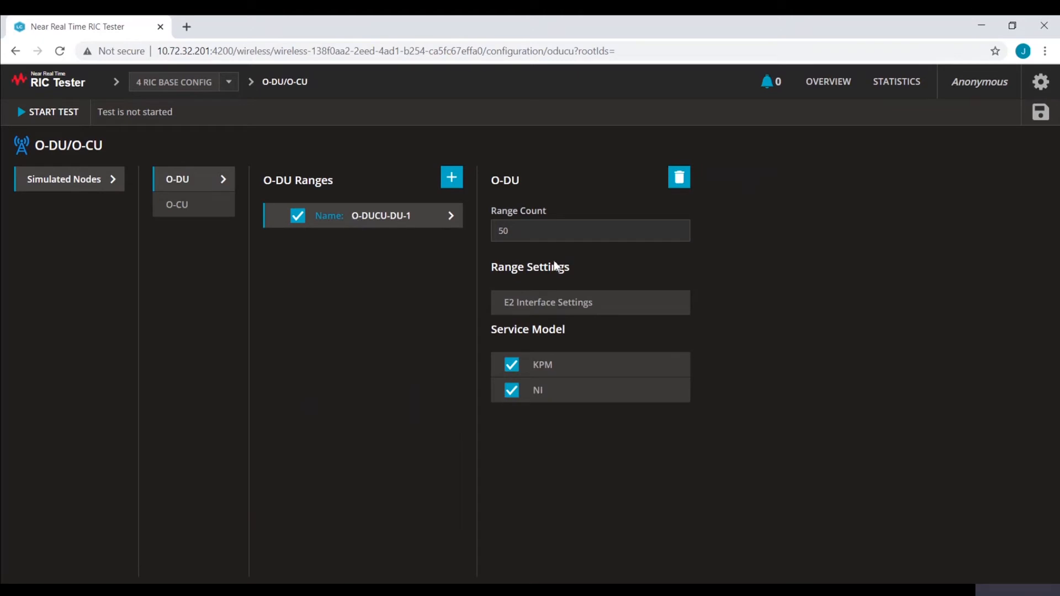
mouse_move(548, 402)
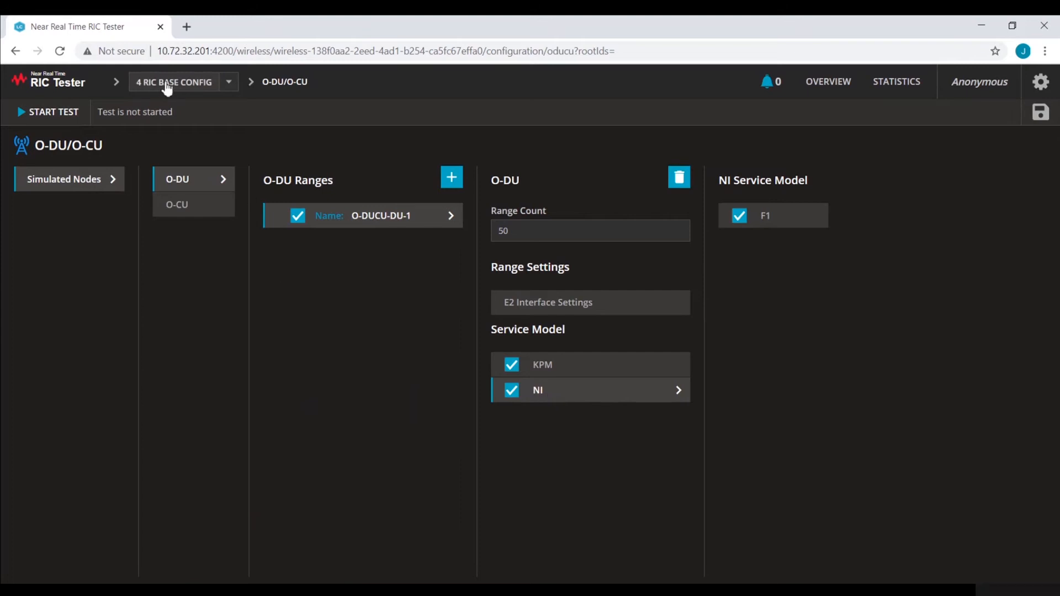
Give traffic item 1 PRB 4 downlink / 2 uplink and throughput 3 / 1.5
click(828, 82)
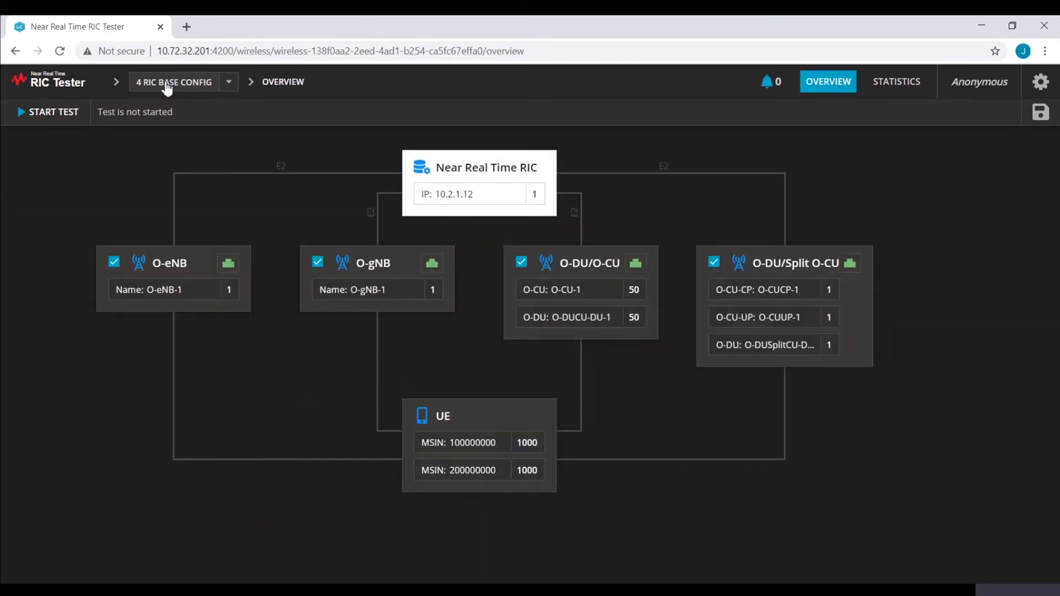
mouse_move(456, 390)
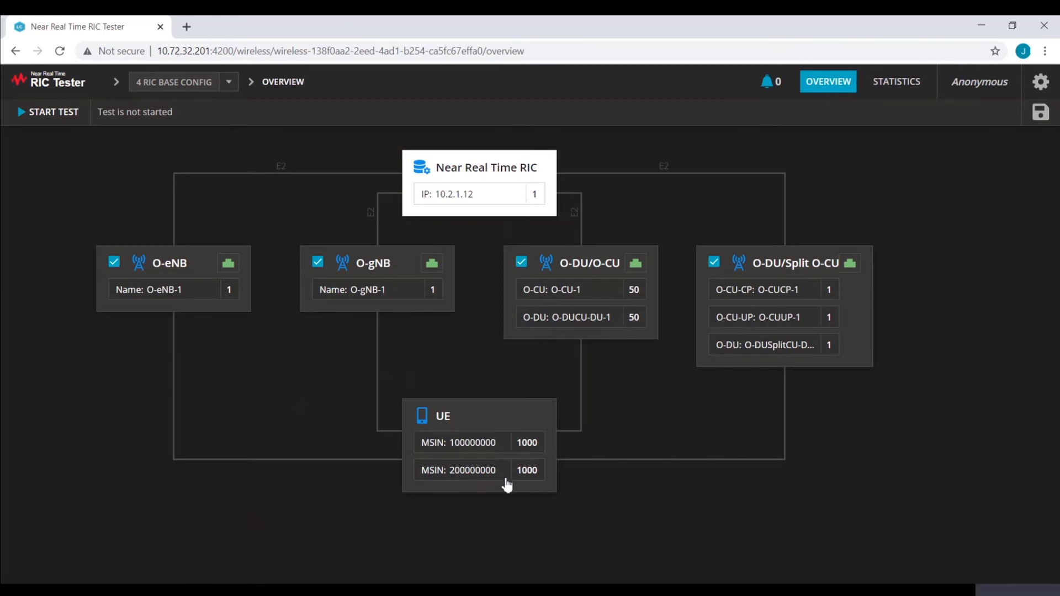
mouse_move(480, 412)
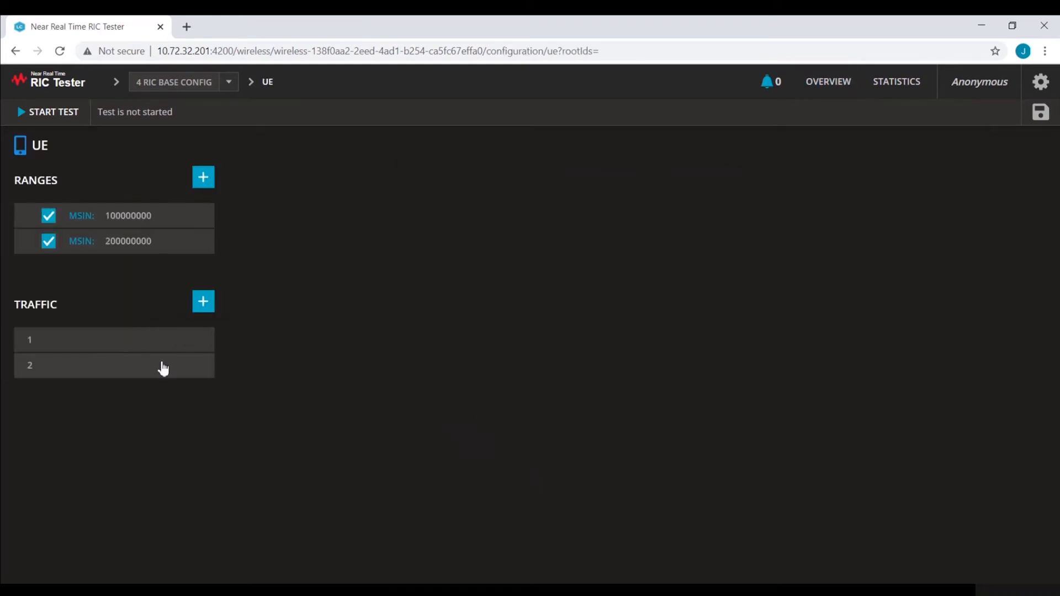
click(113, 340)
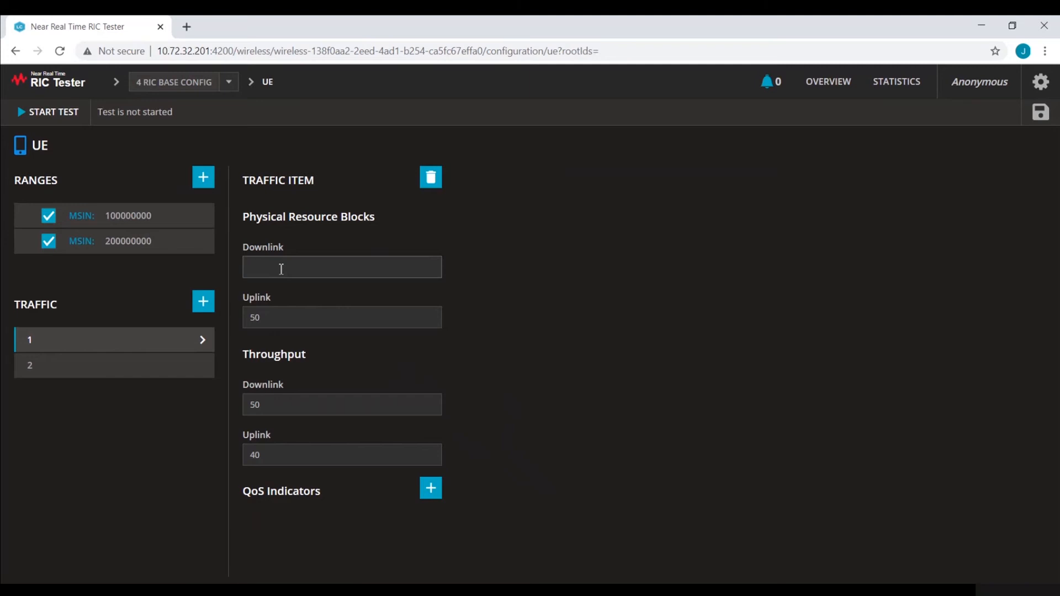
text(4)
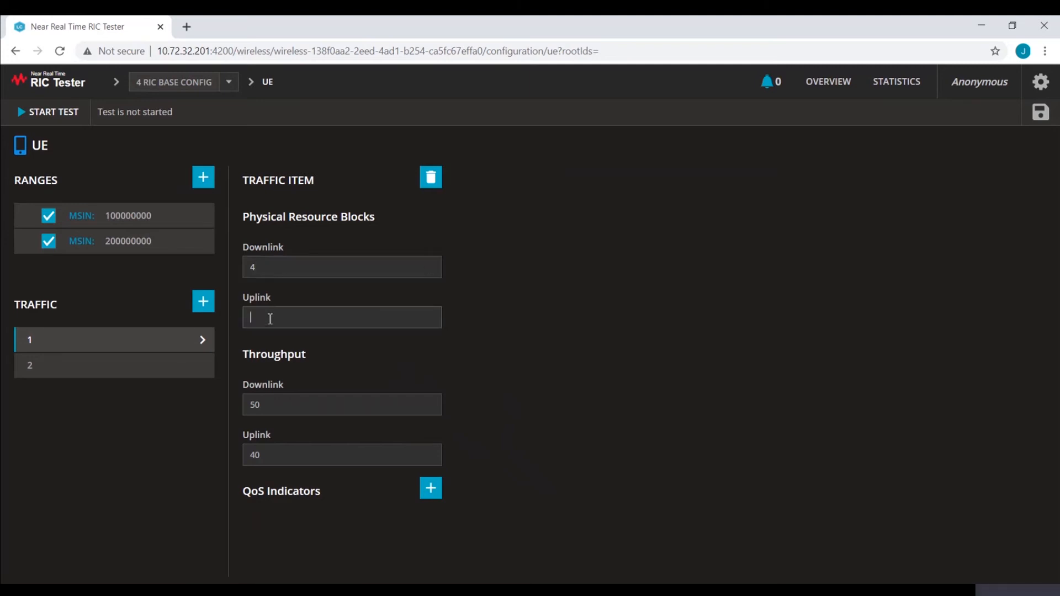
text(2)
click(342, 404)
text(3)
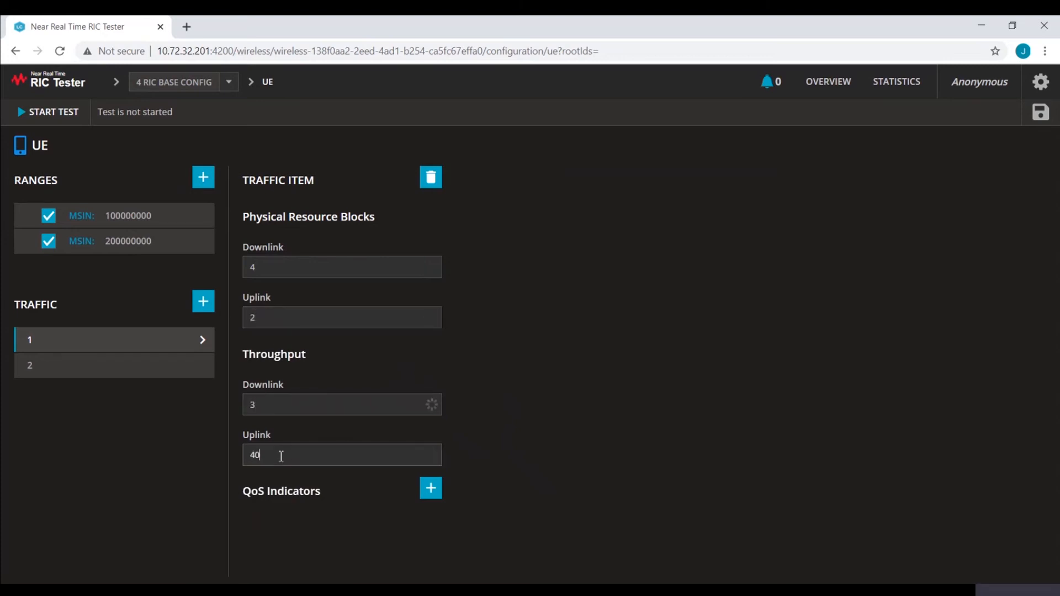
text(1.5)
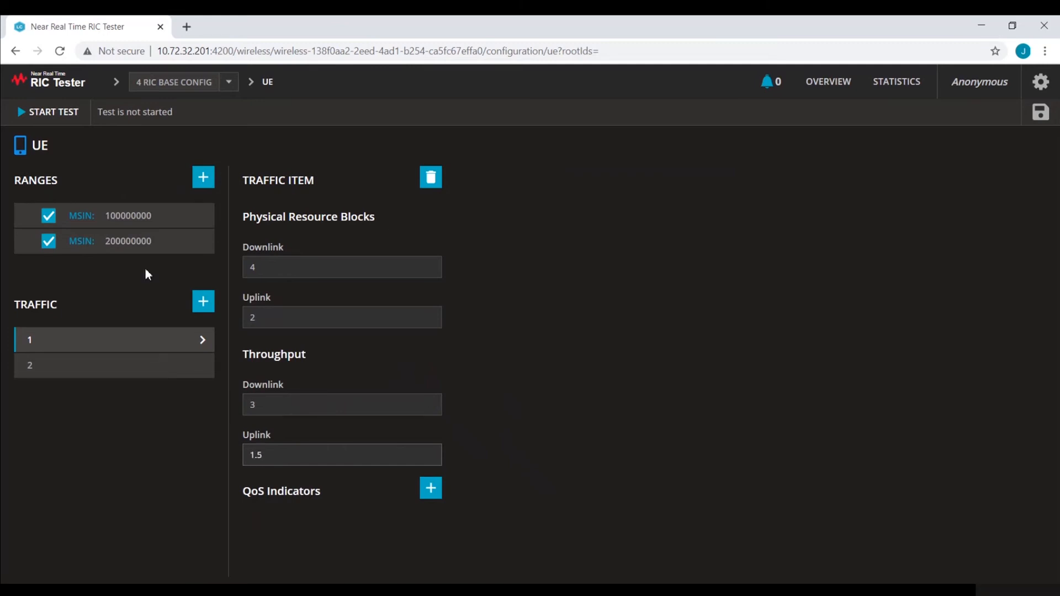
click(128, 215)
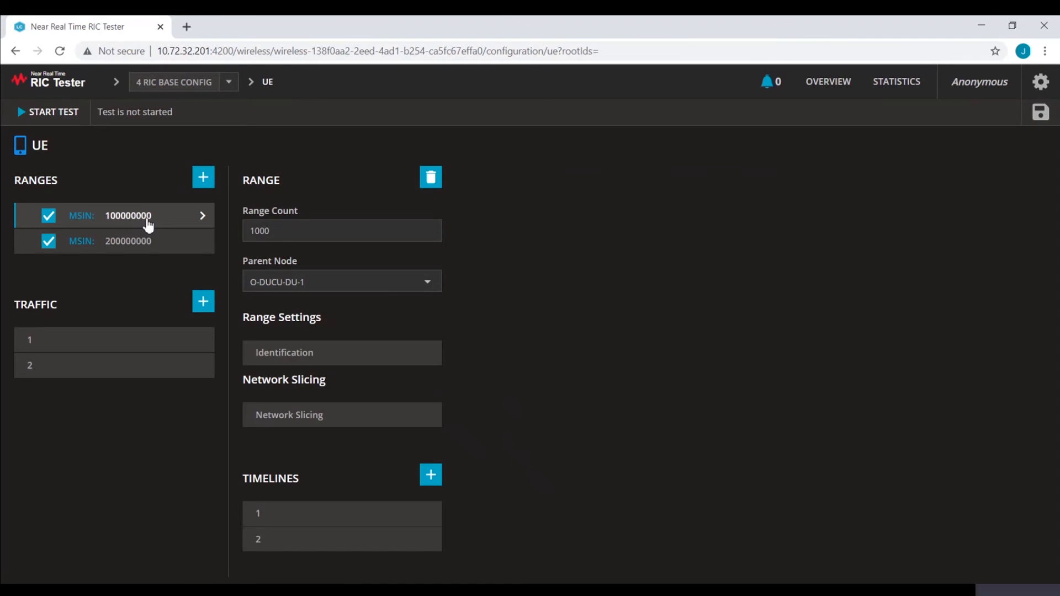
mouse_move(285, 519)
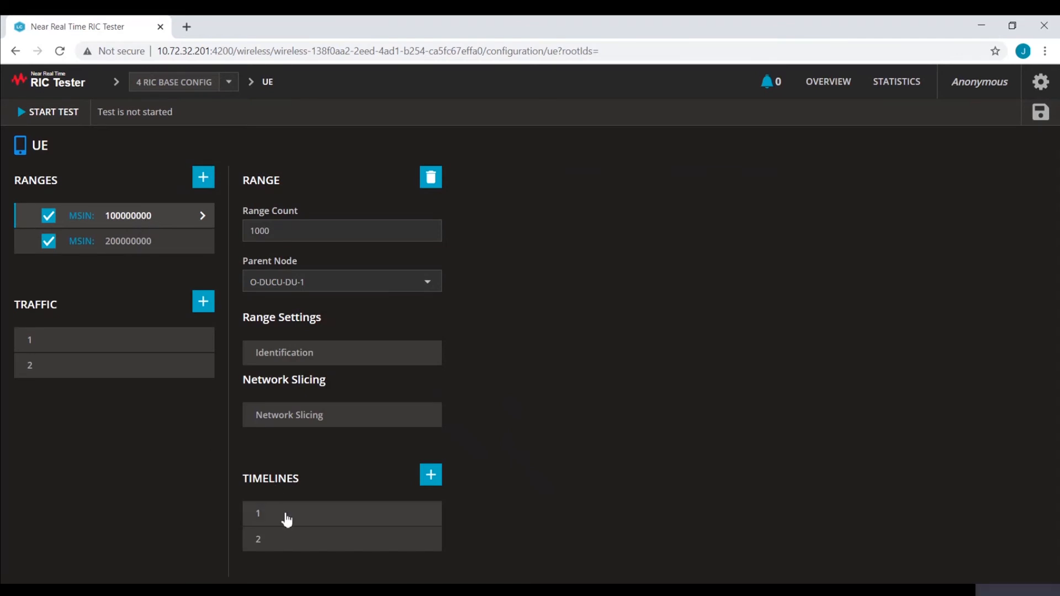
Show timeline 1 of the first UE range with its ramp-up, sustain and ramp-down values
click(287, 513)
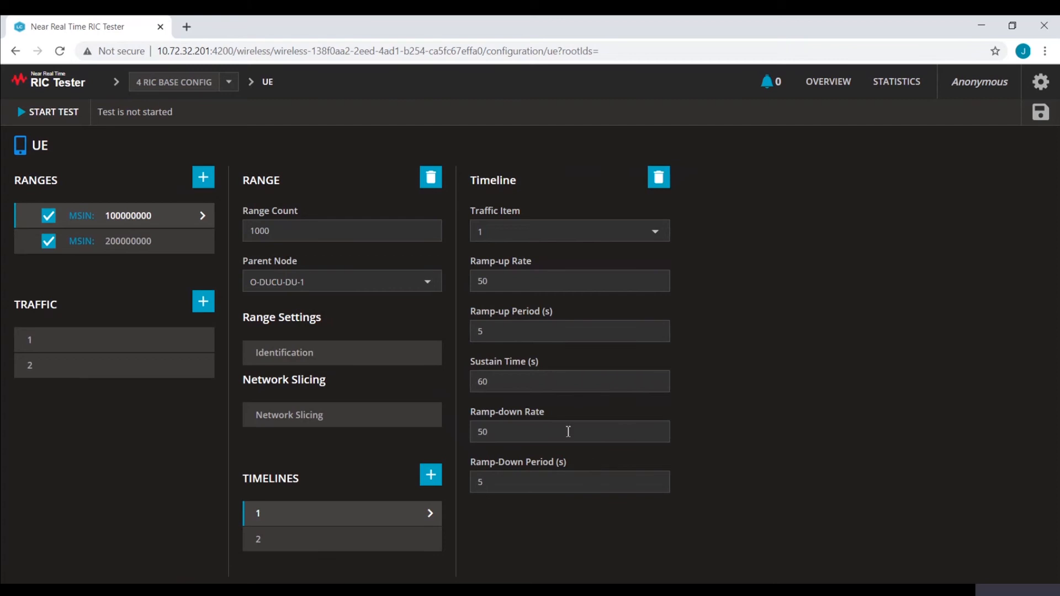
mouse_move(533, 285)
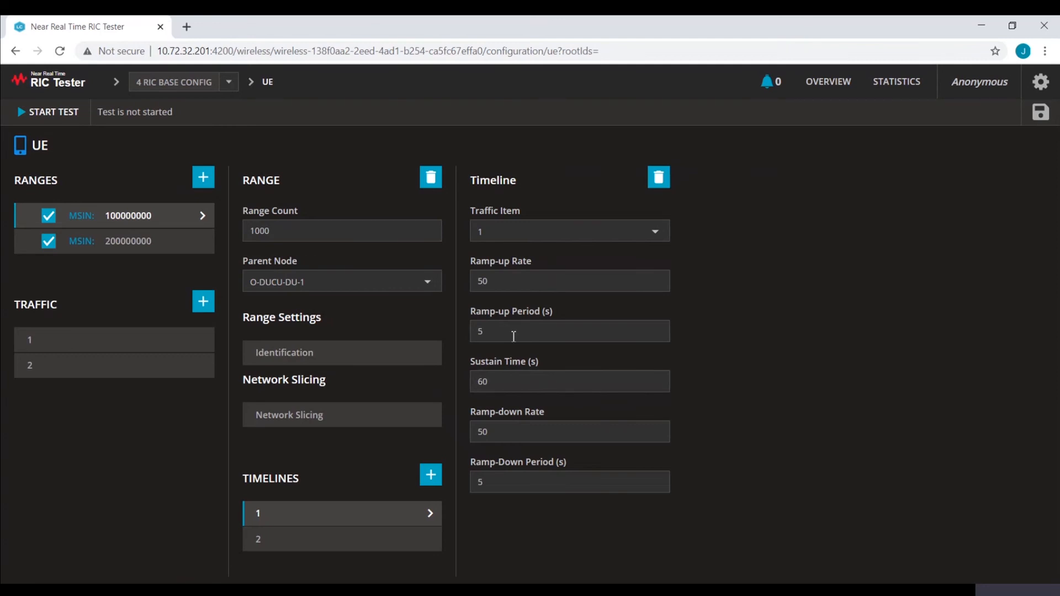
mouse_move(511, 384)
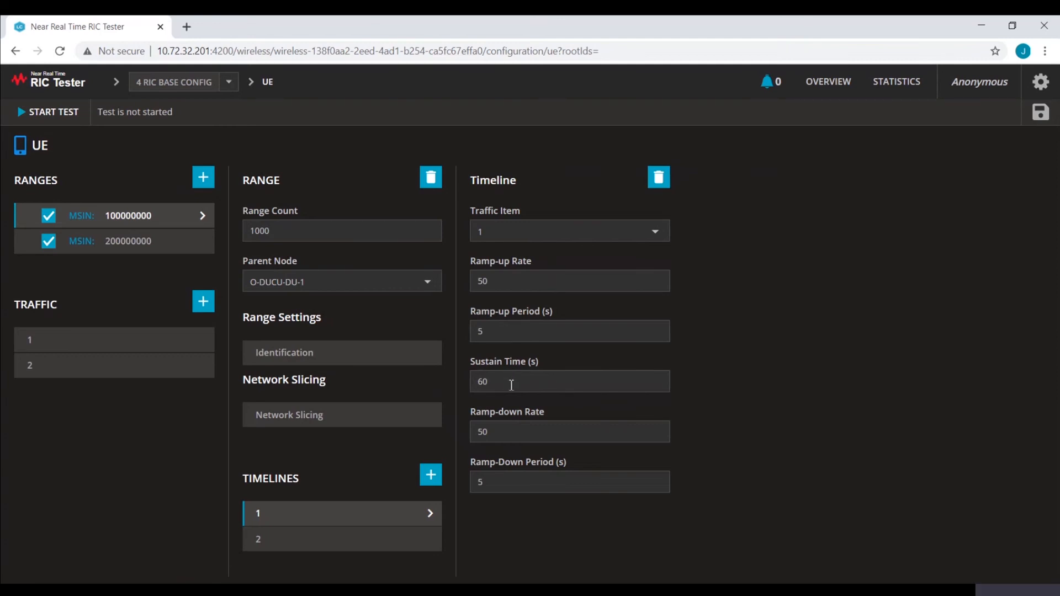
mouse_move(503, 441)
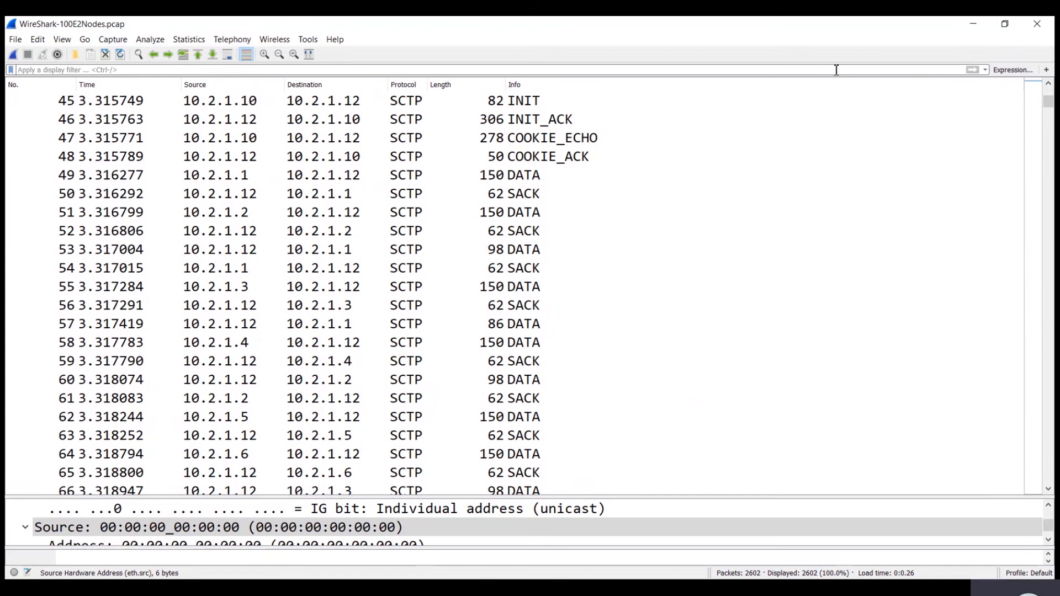
mouse_move(309, 98)
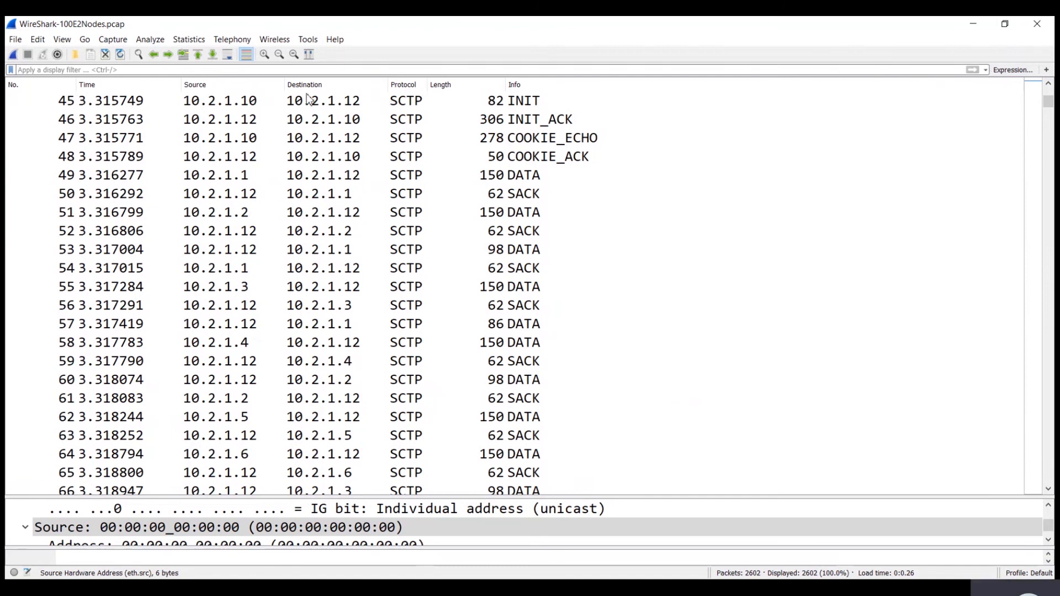
text(sctp.chunk_type == 2)
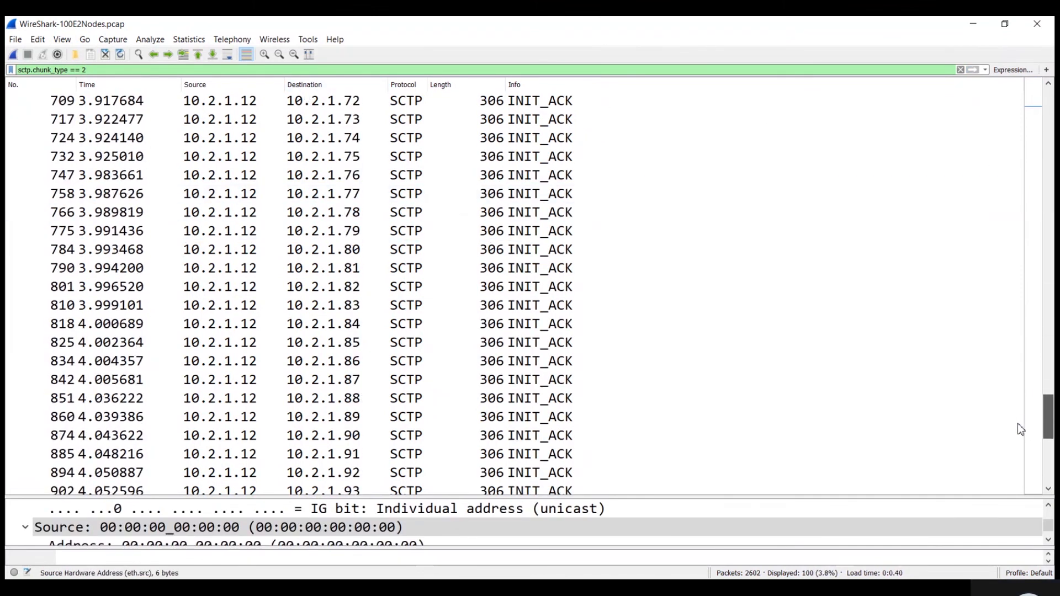
scroll(down, 3)
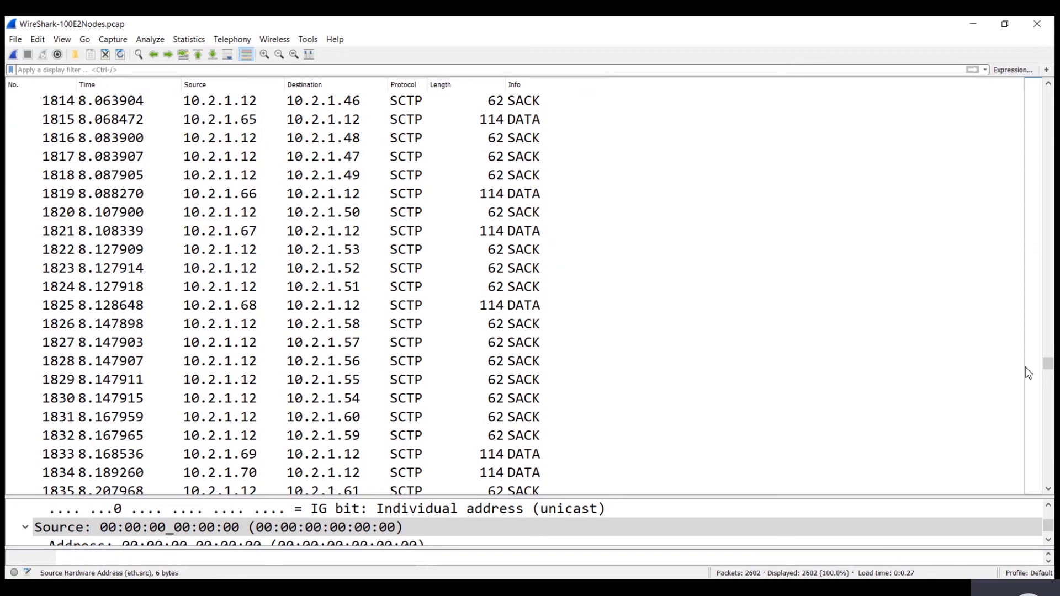
mouse_move(1040, 387)
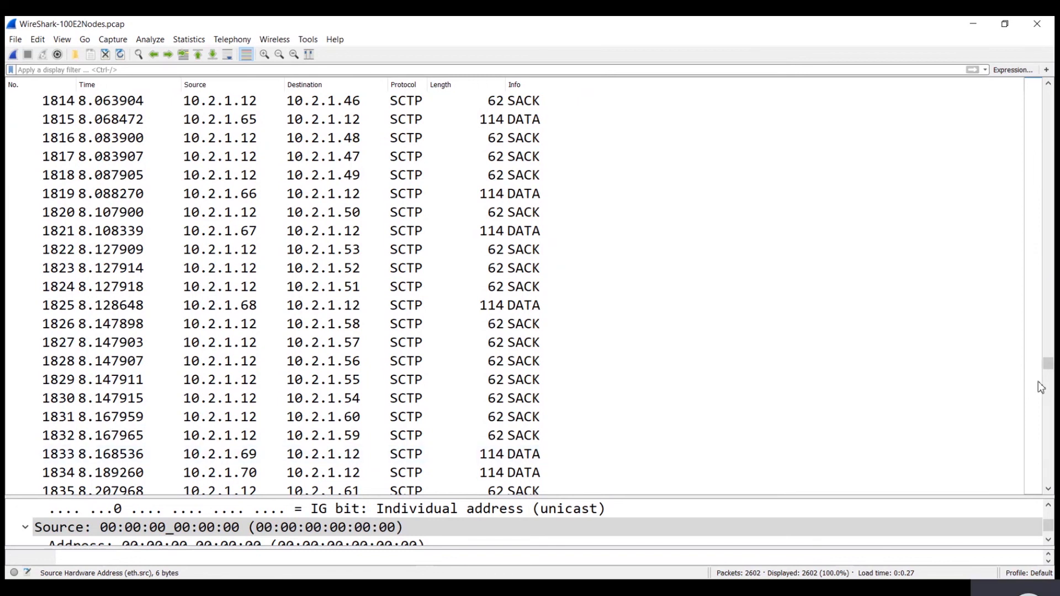
scroll(down, 3)
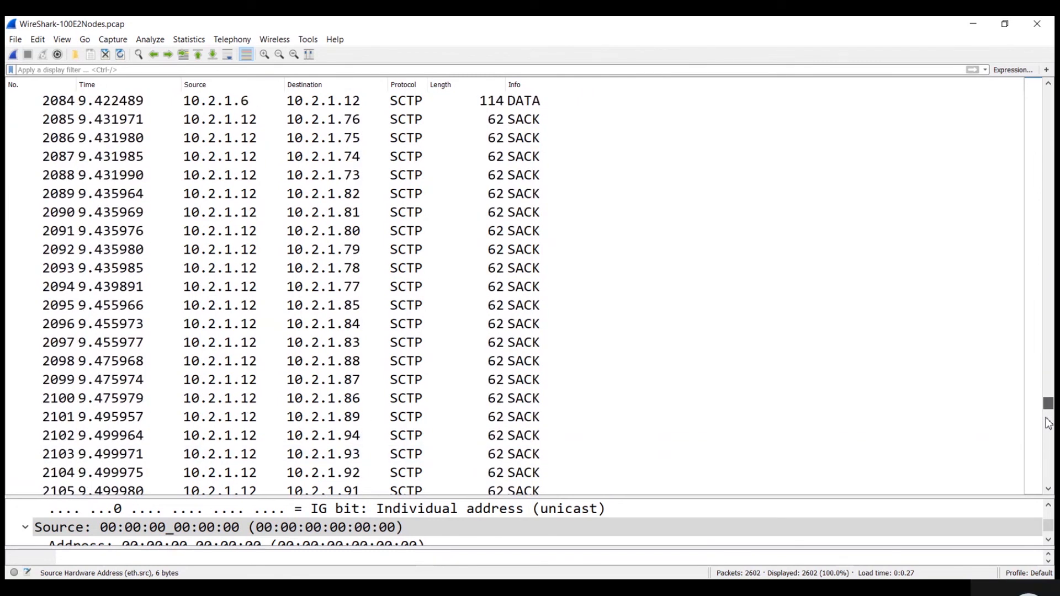